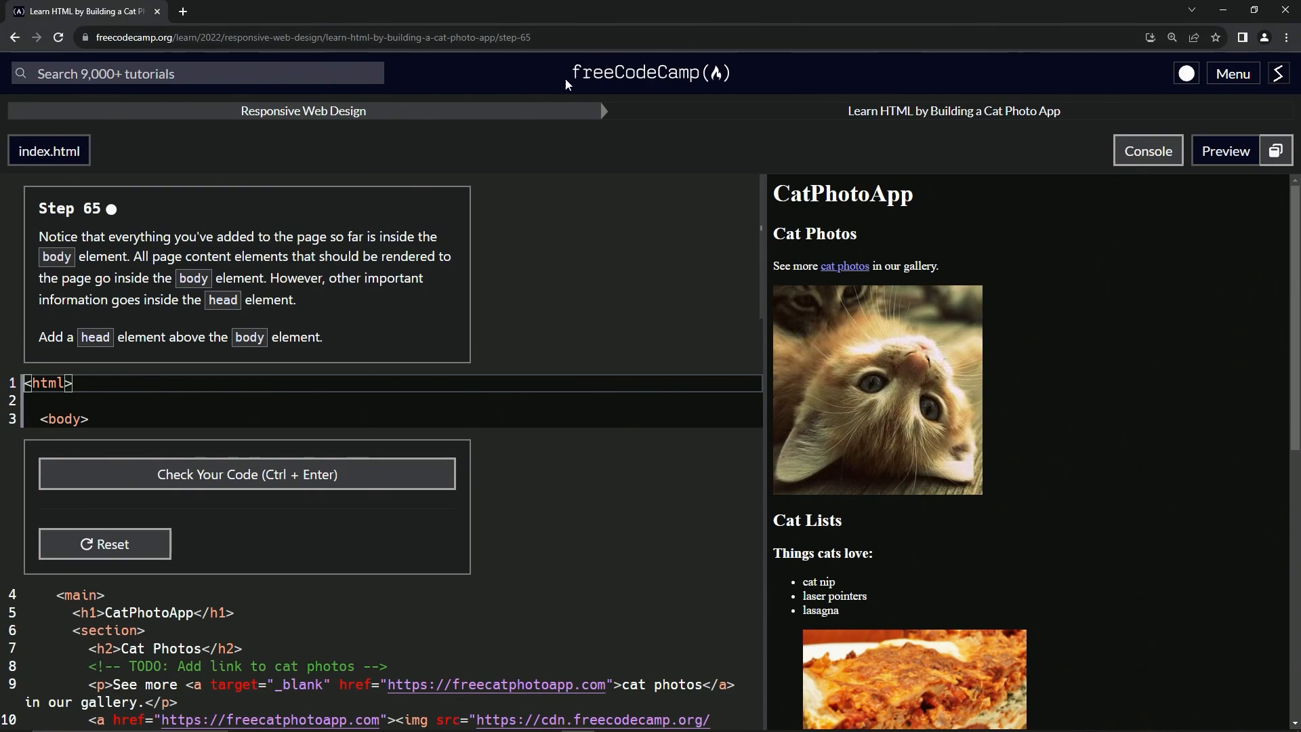
{"action": "mouse_move", "coordinate": [352, 136]}
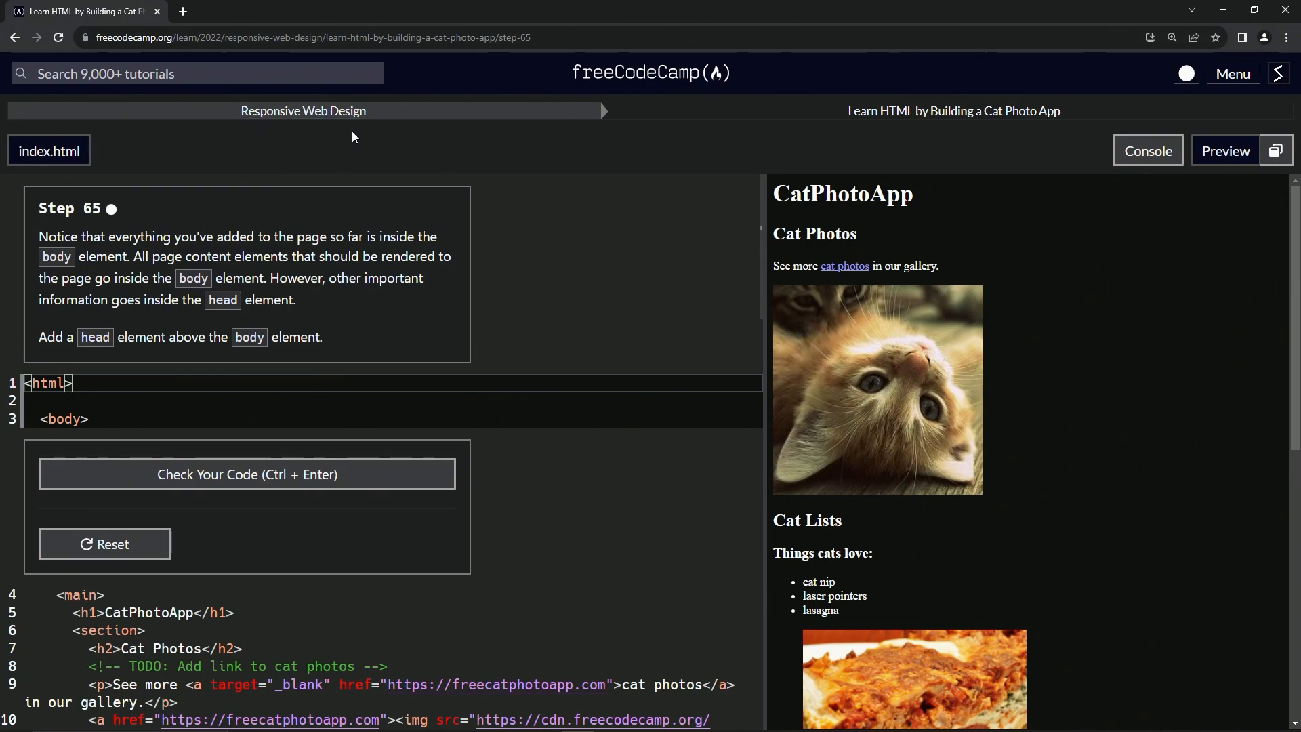
{"action": "mouse_move", "coordinate": [999, 136]}
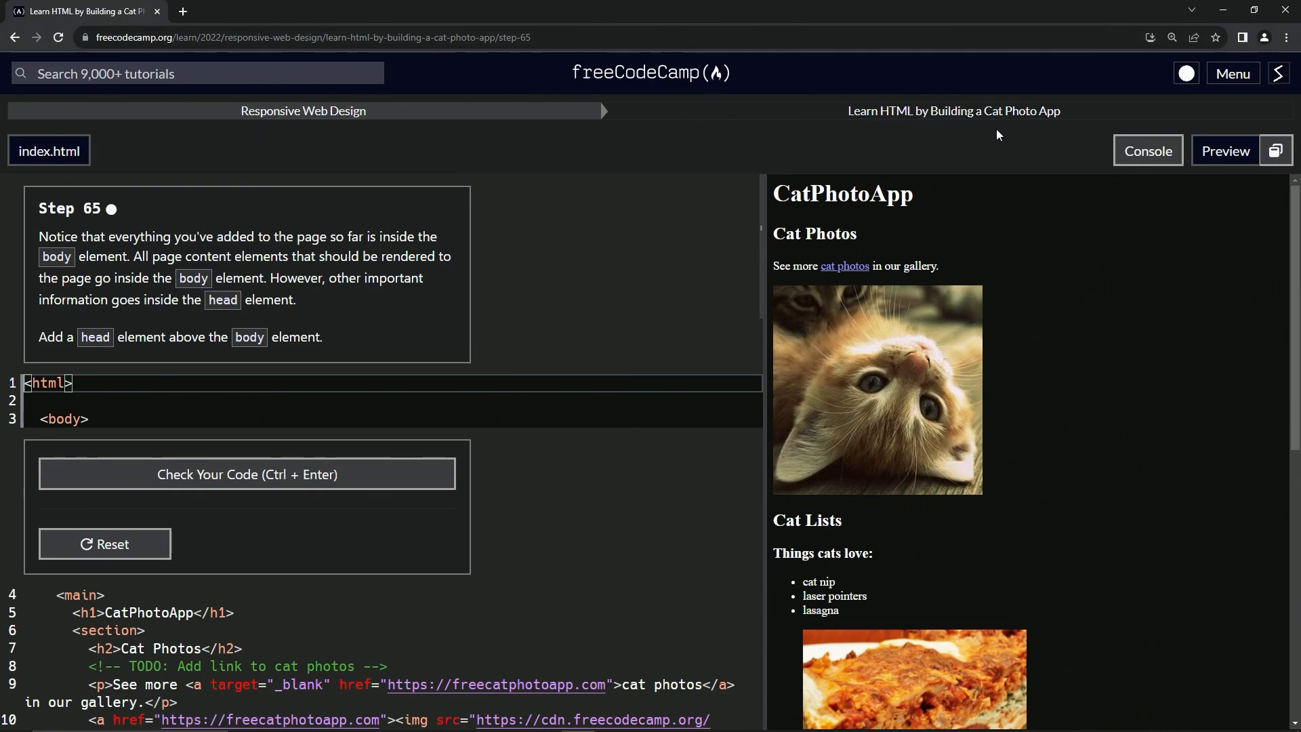
{"action": "mouse_move", "coordinate": [65, 221]}
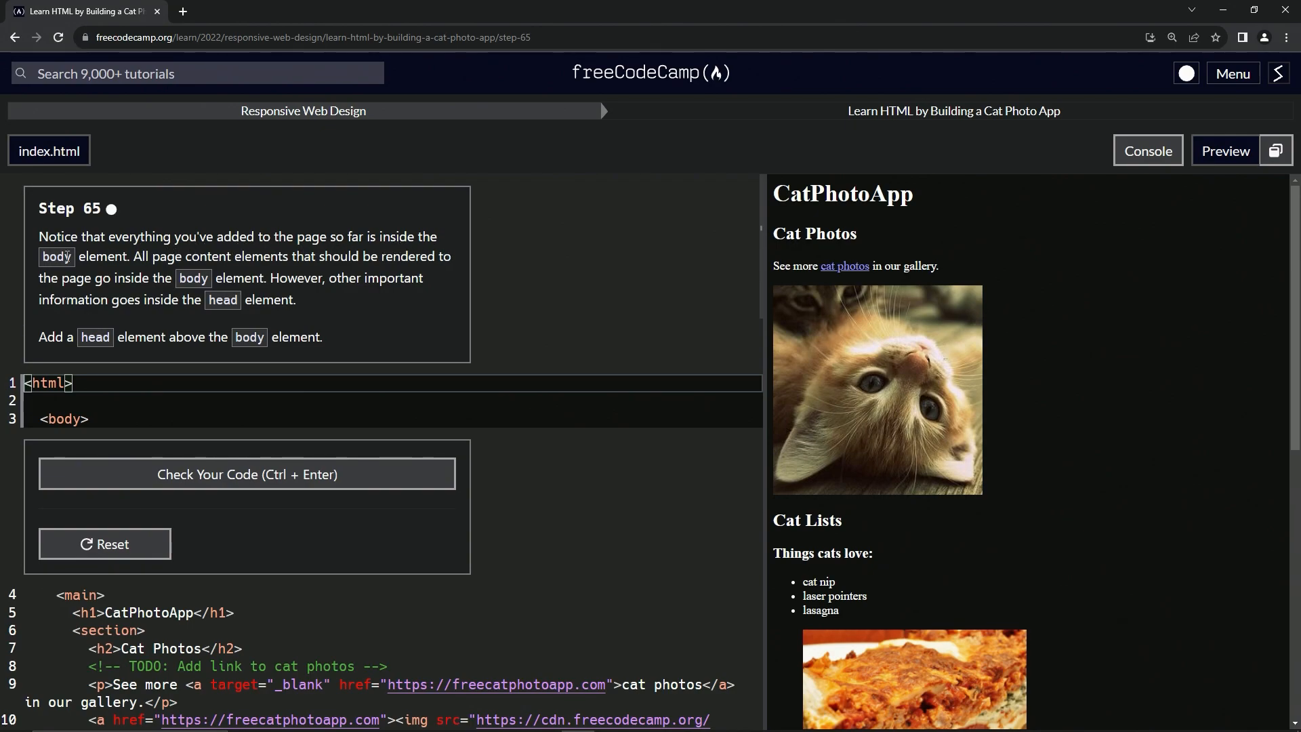
Scroll through the full index.html of the Cat Photo App
{"action": "scroll", "scroll_direction": "down", "scroll_amount": 3}
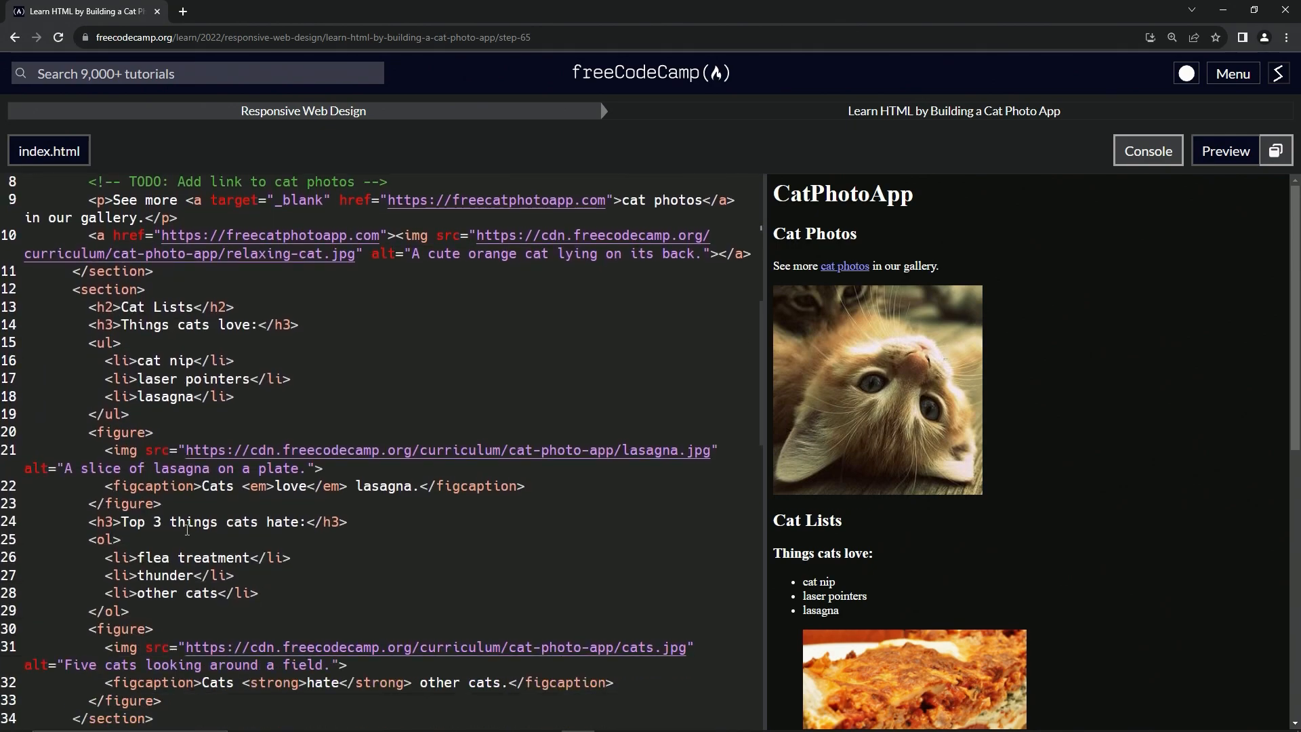
{"action": "scroll", "scroll_direction": "down", "scroll_amount": 3}
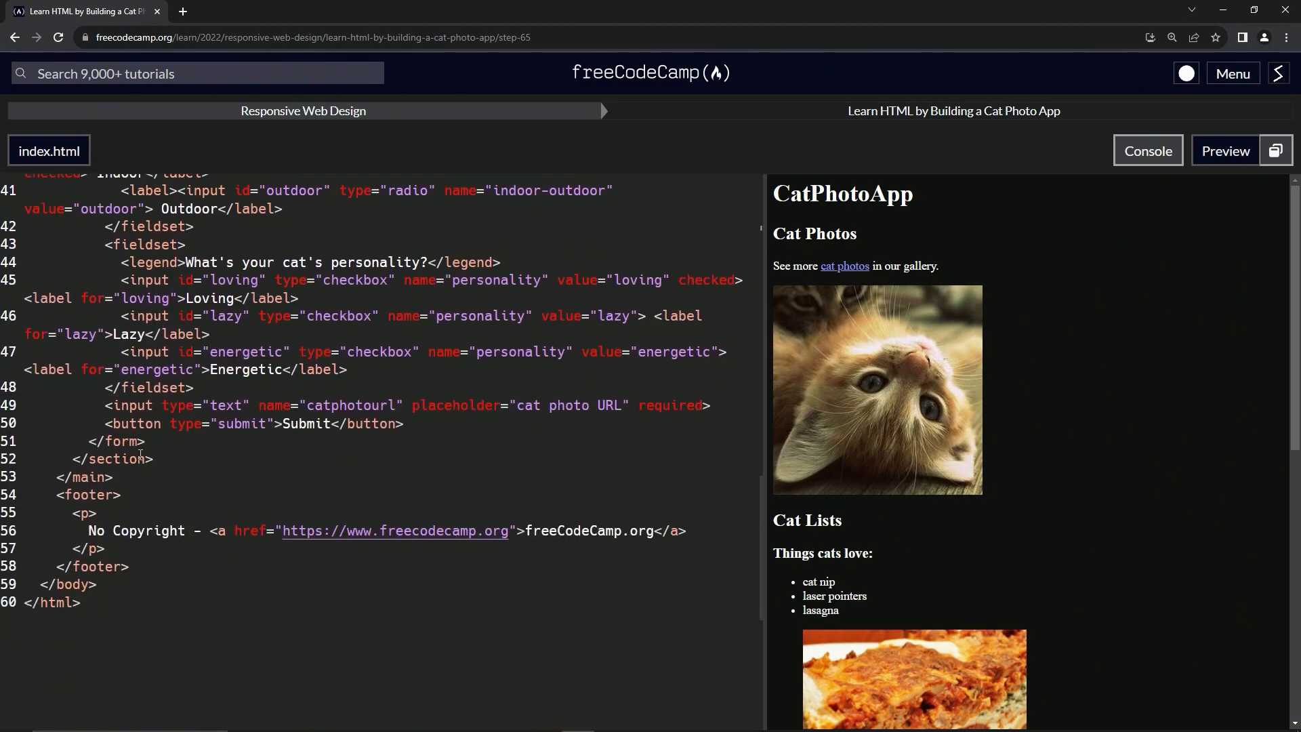
{"action": "left_click", "coordinate": [74, 586]}
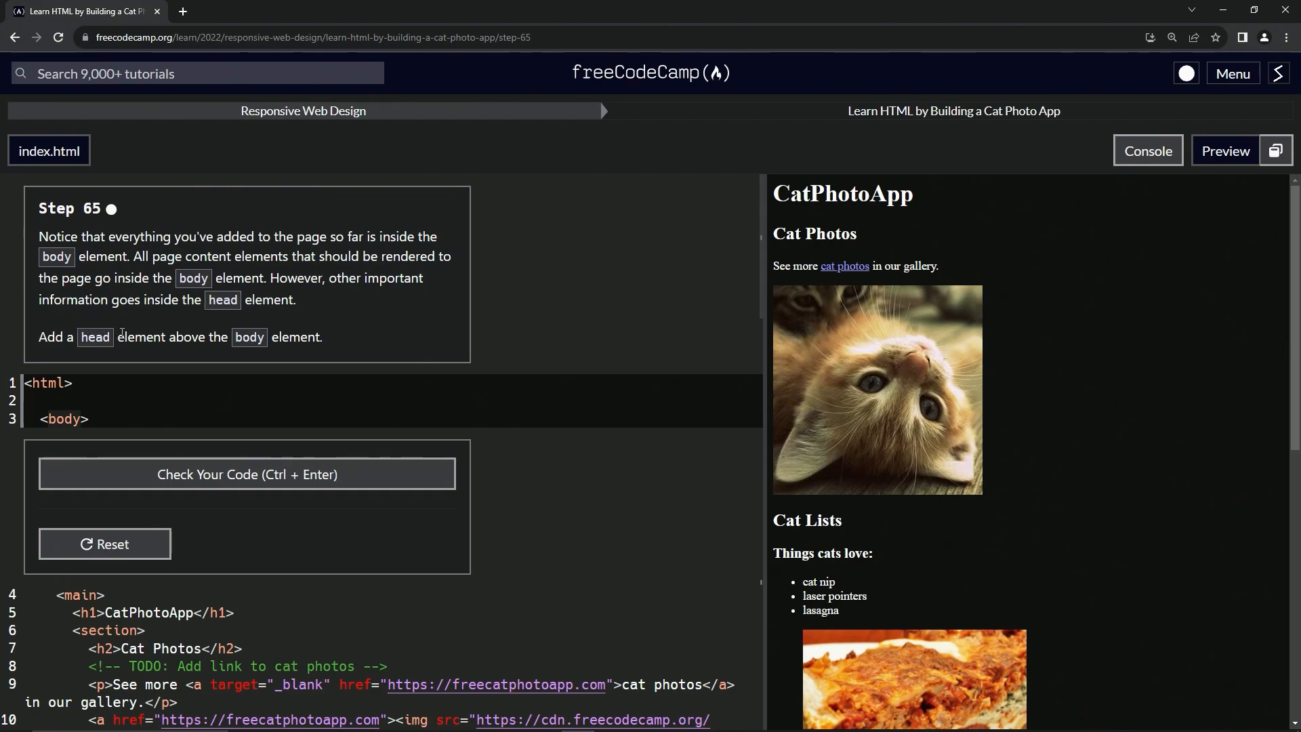
{"action": "mouse_move", "coordinate": [219, 12]}
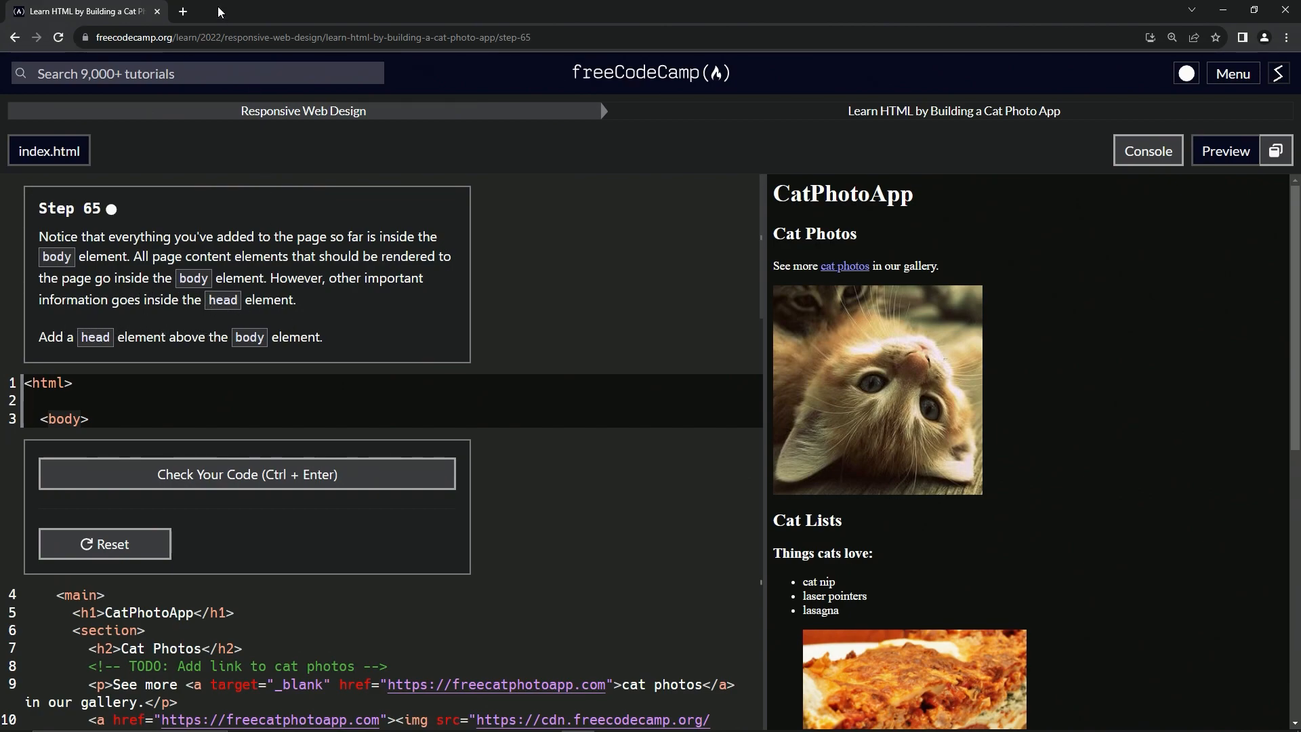
Search the web for "head element html" in a new browser tab
{"action": "left_click", "coordinate": [183, 11]}
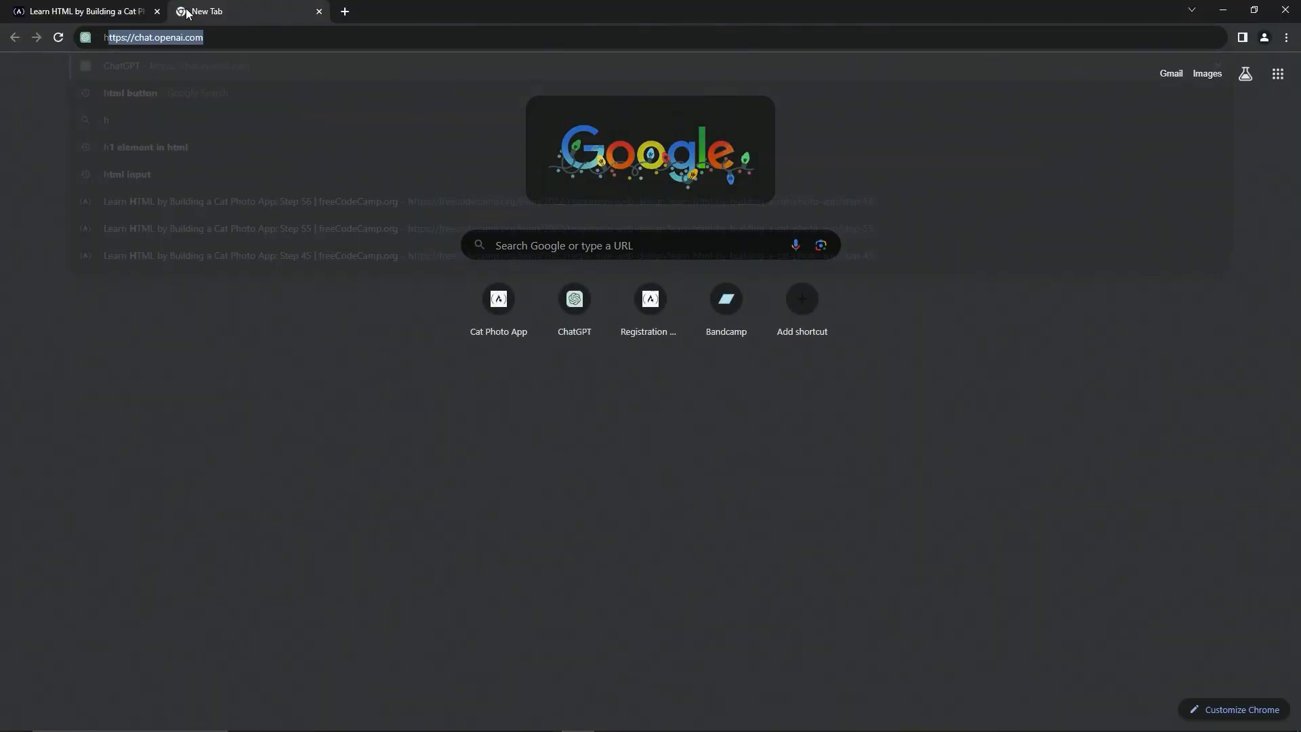
{"action": "type", "text": "head element html"}
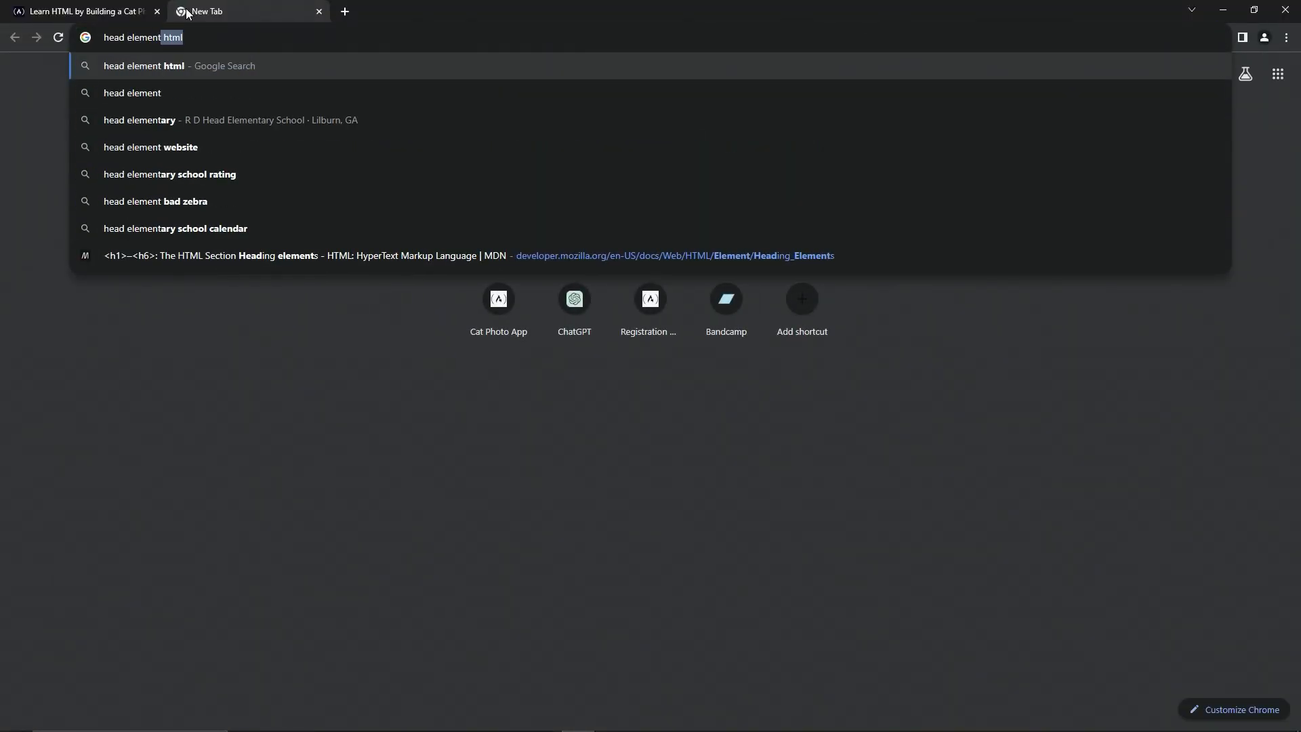
{"action": "key", "text": "Return"}
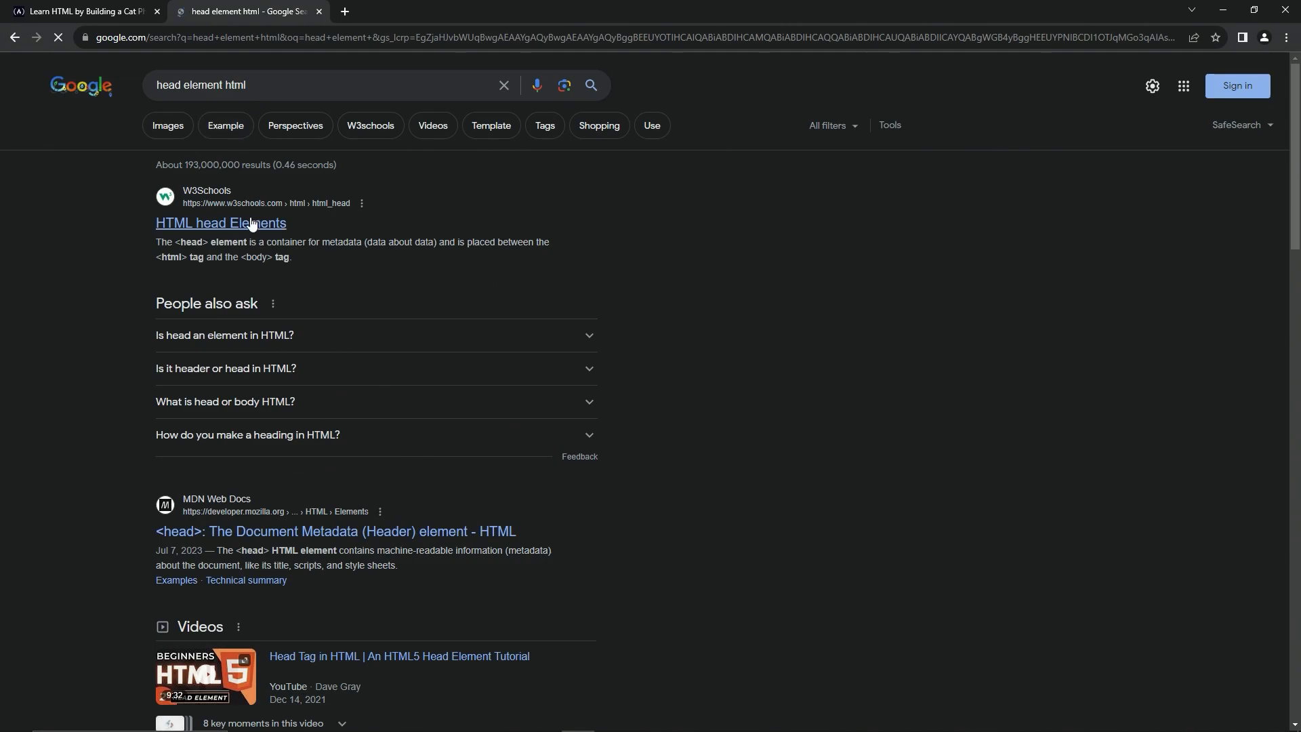
Read the W3Schools 'HTML - The Head Element' page, then return to the lesson tab
{"action": "left_click", "coordinate": [221, 222]}
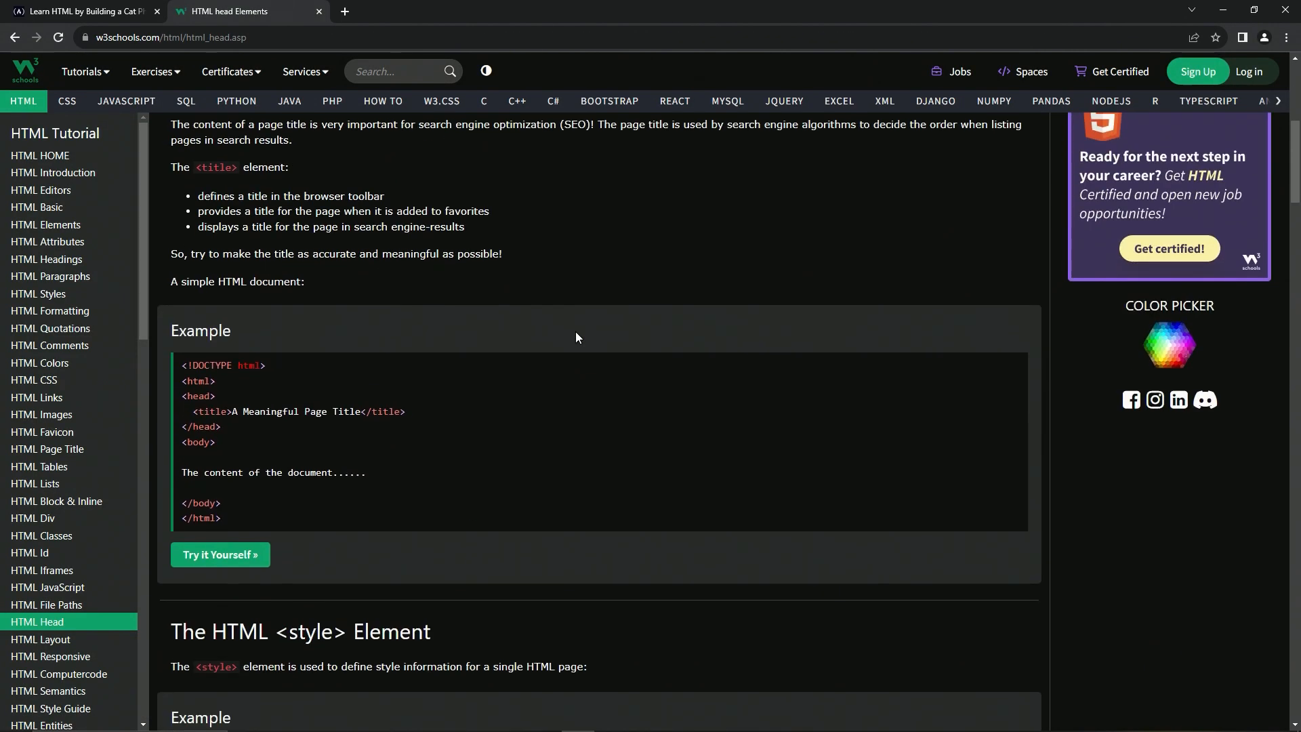
{"action": "scroll", "scroll_direction": "down", "scroll_amount": 3}
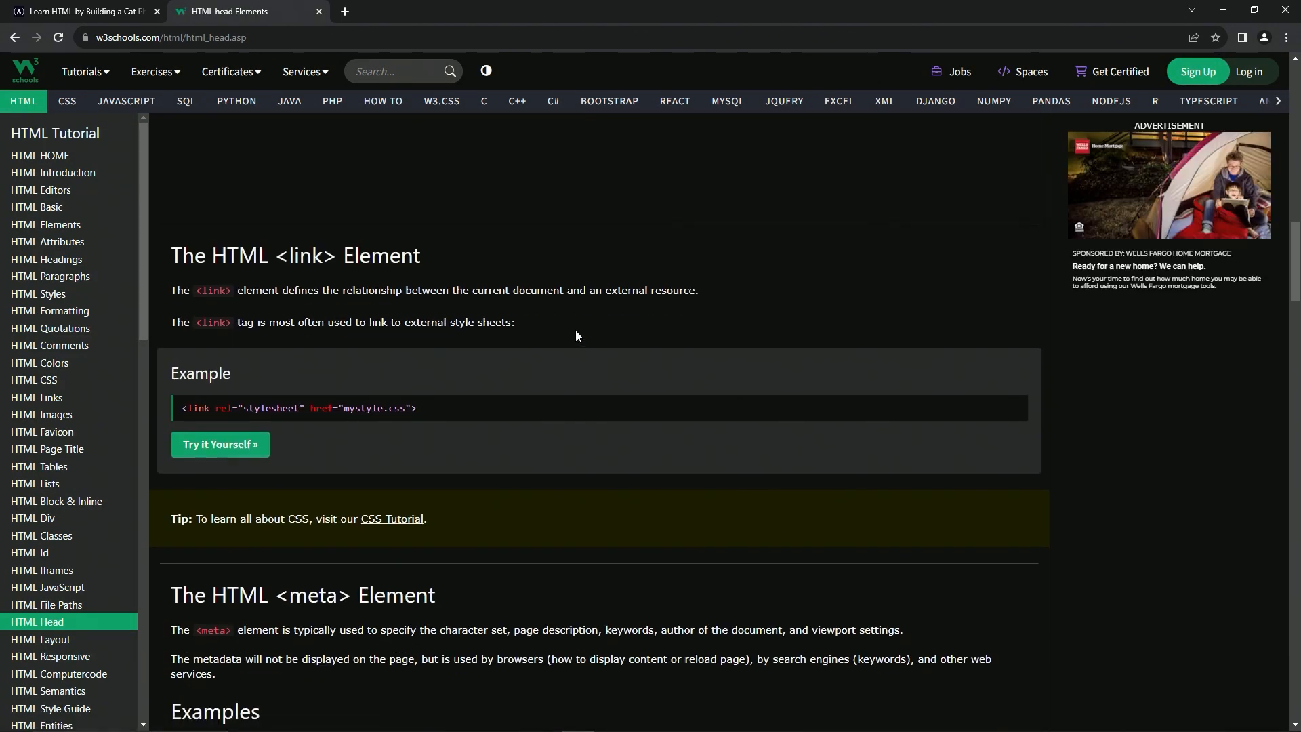
{"action": "scroll", "scroll_direction": "up", "scroll_amount": 3}
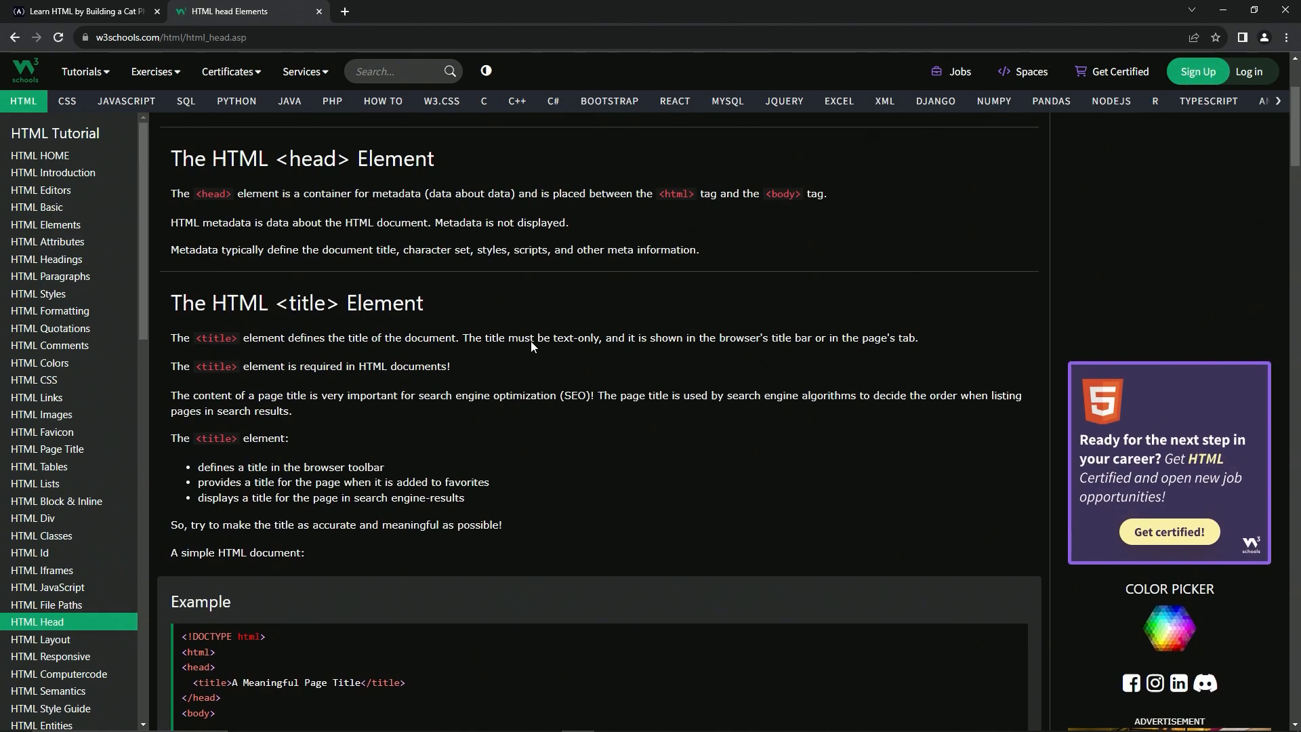
{"action": "scroll", "scroll_direction": "up", "scroll_amount": 3}
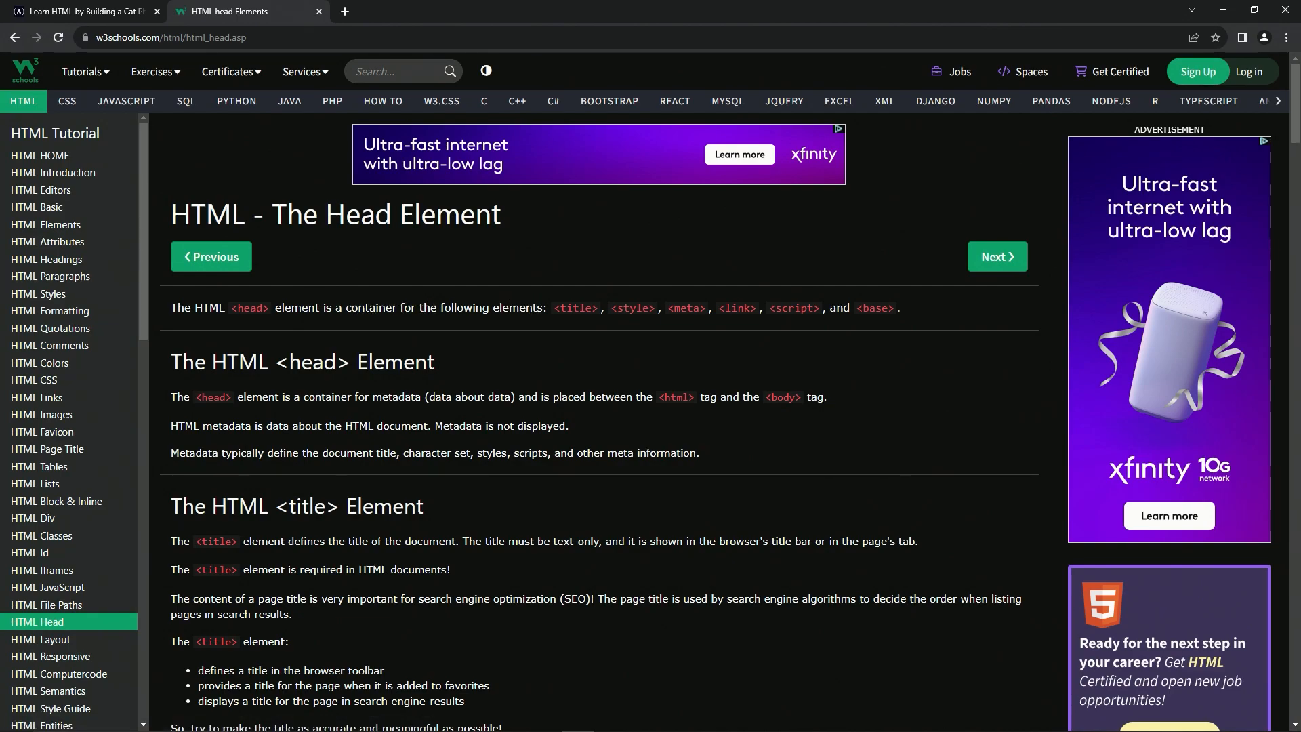
{"action": "mouse_move", "coordinate": [759, 305]}
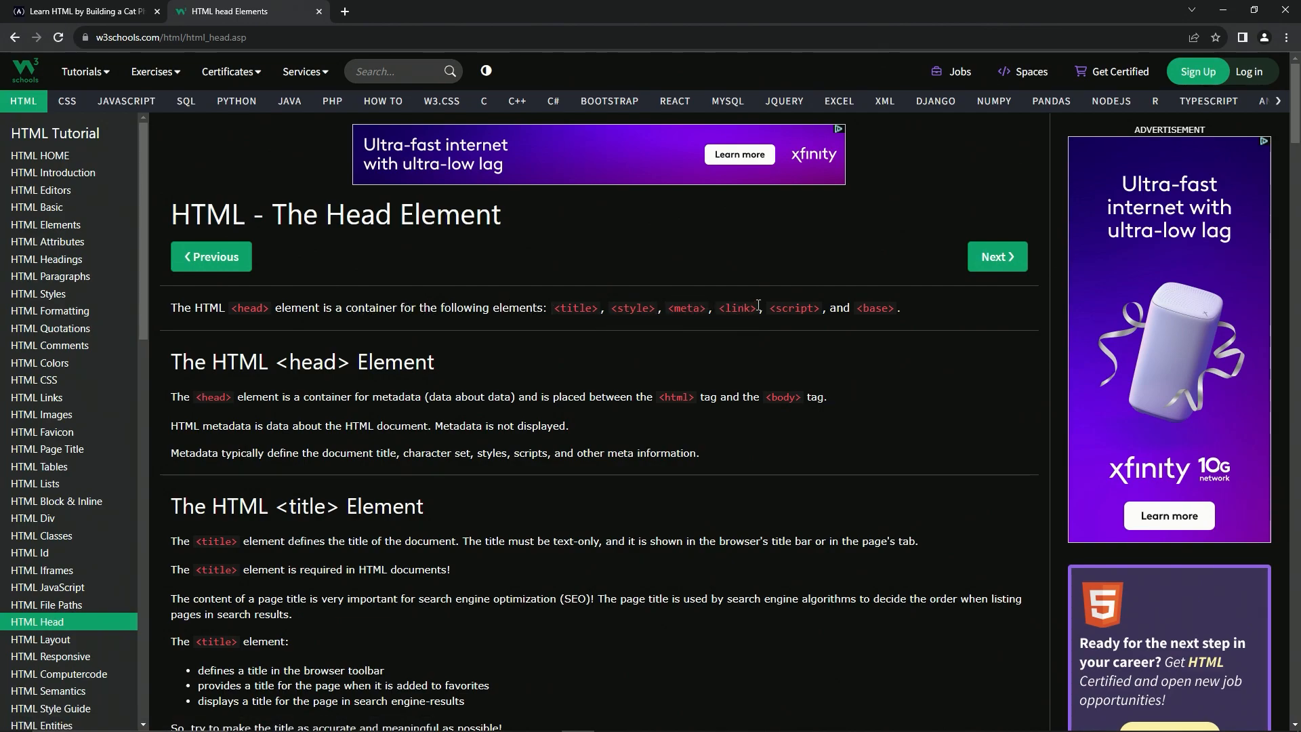
{"action": "mouse_move", "coordinate": [293, 349]}
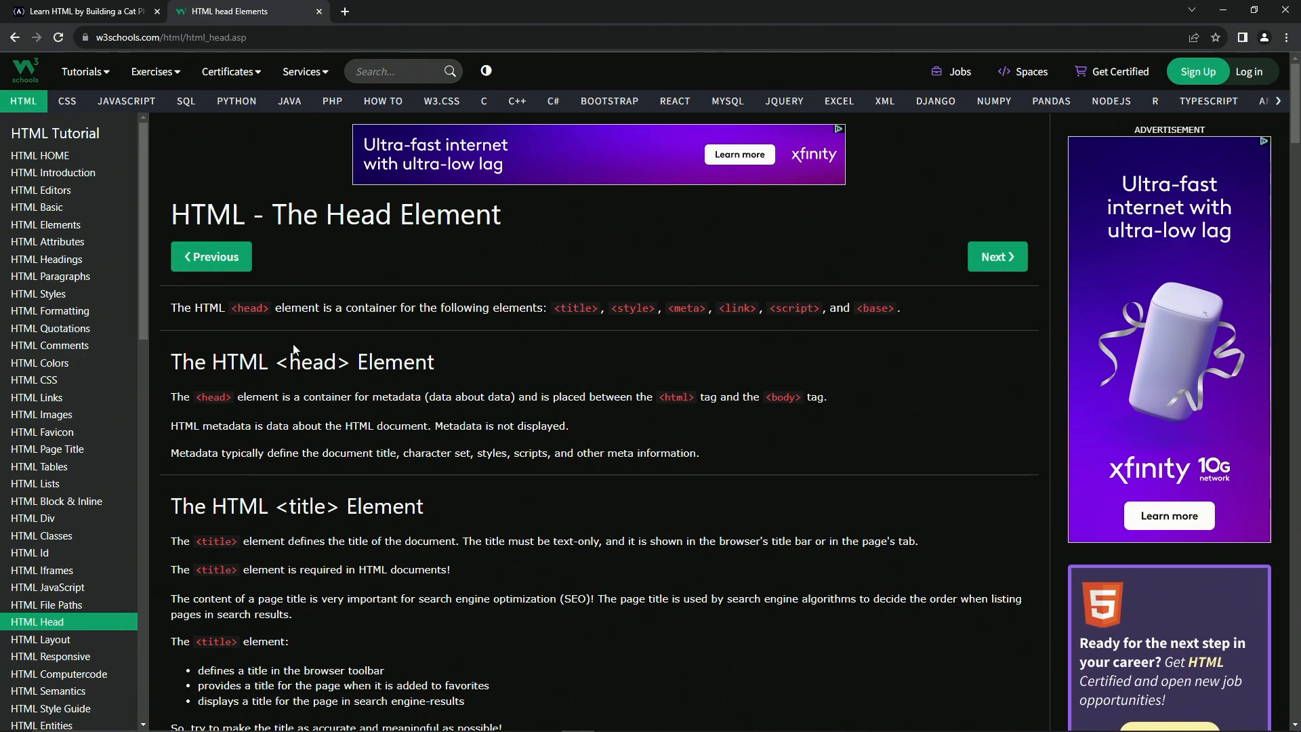
{"action": "mouse_move", "coordinate": [383, 380]}
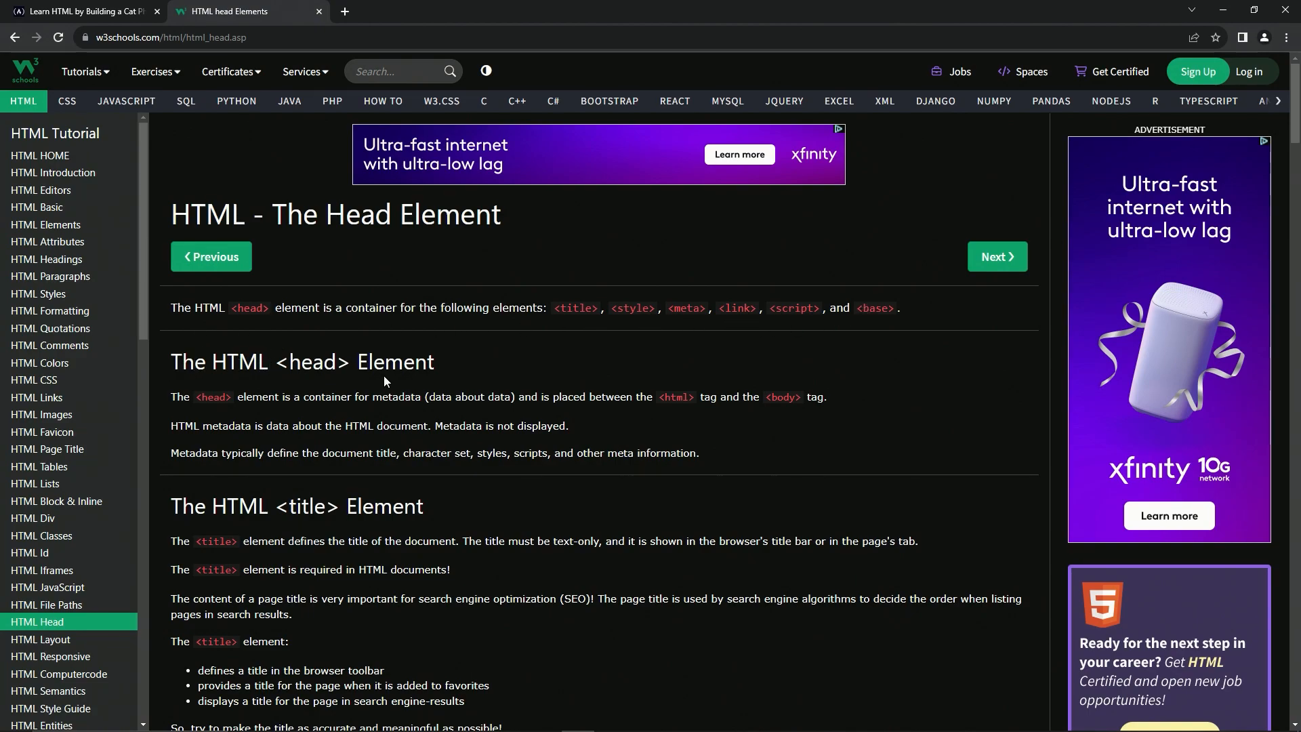
{"action": "mouse_move", "coordinate": [383, 401]}
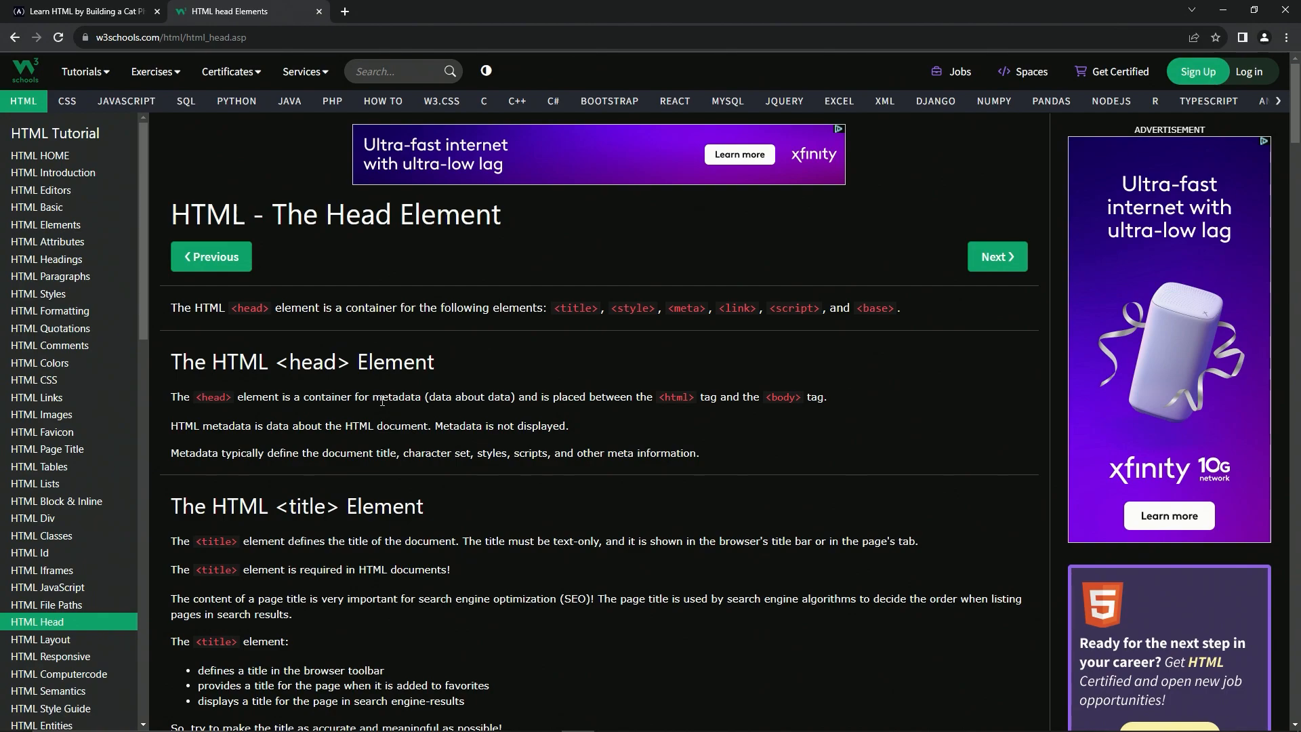
{"action": "mouse_move", "coordinate": [522, 396]}
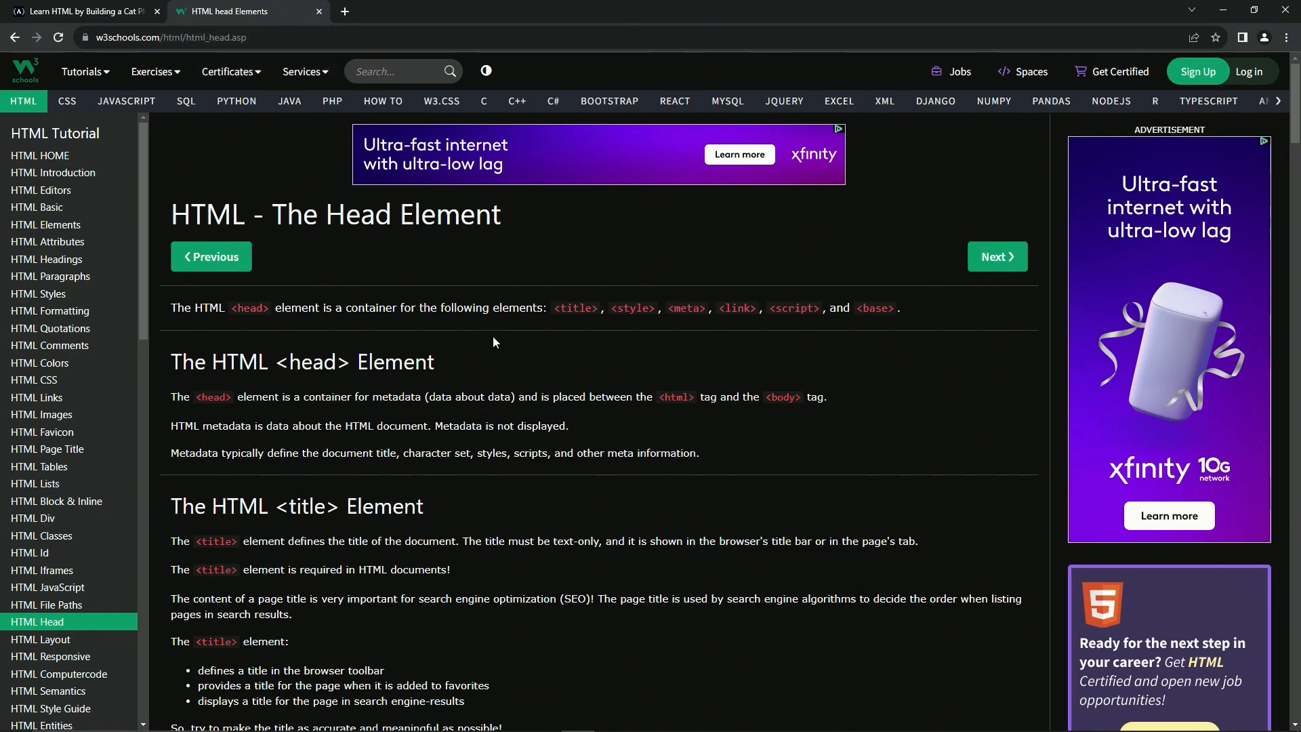
{"action": "mouse_move", "coordinate": [548, 409]}
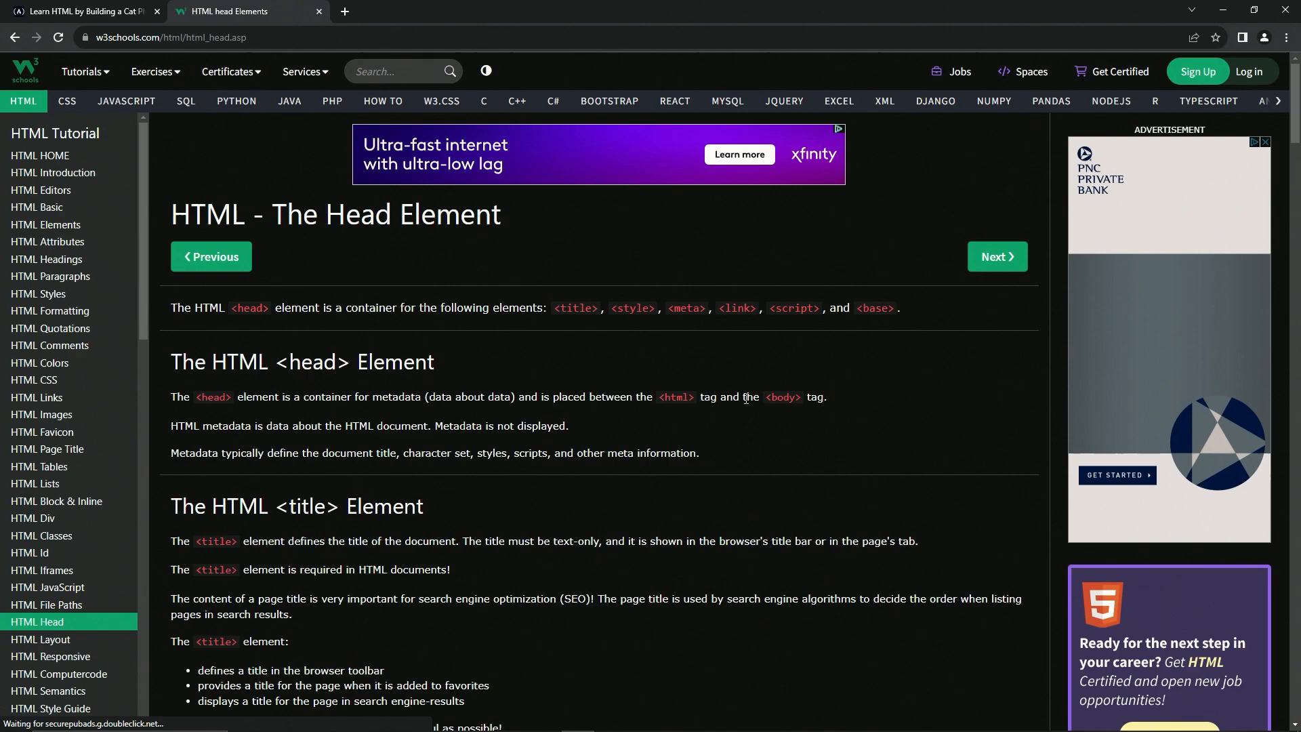
{"action": "mouse_move", "coordinate": [296, 424]}
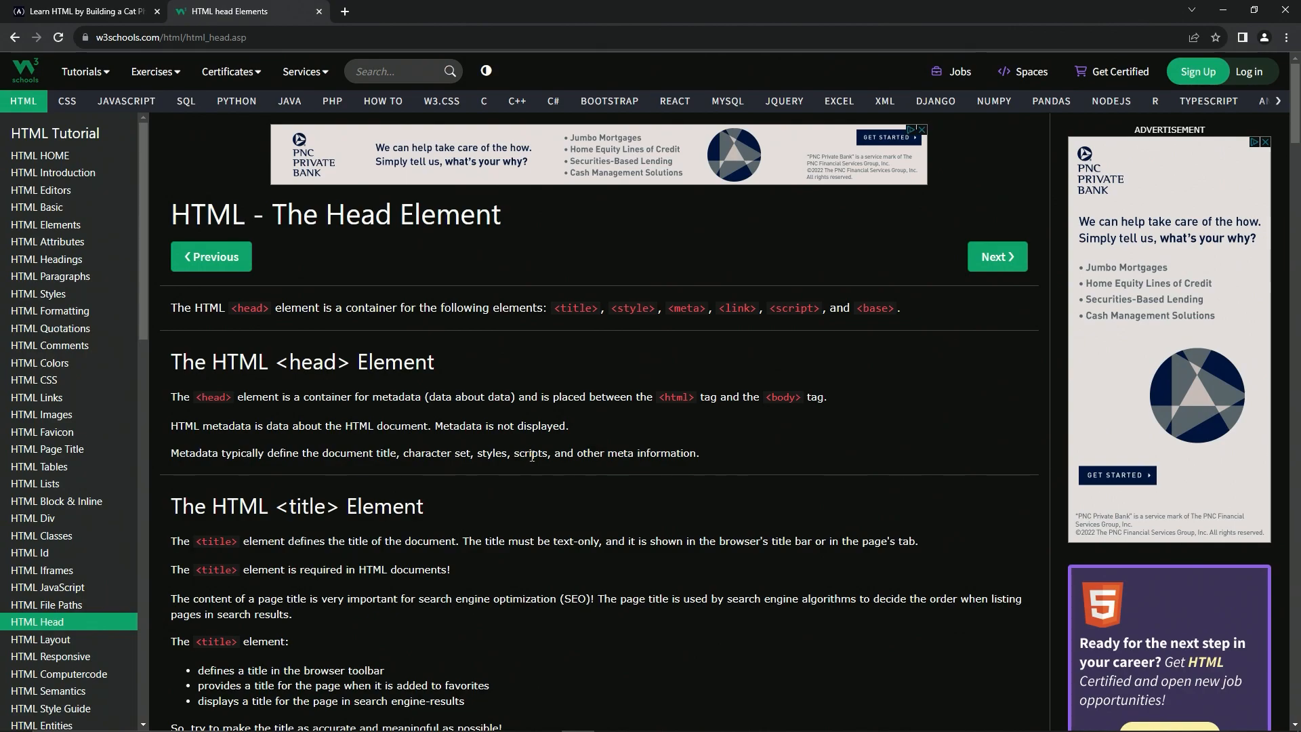
{"action": "scroll", "scroll_direction": "down", "scroll_amount": 3}
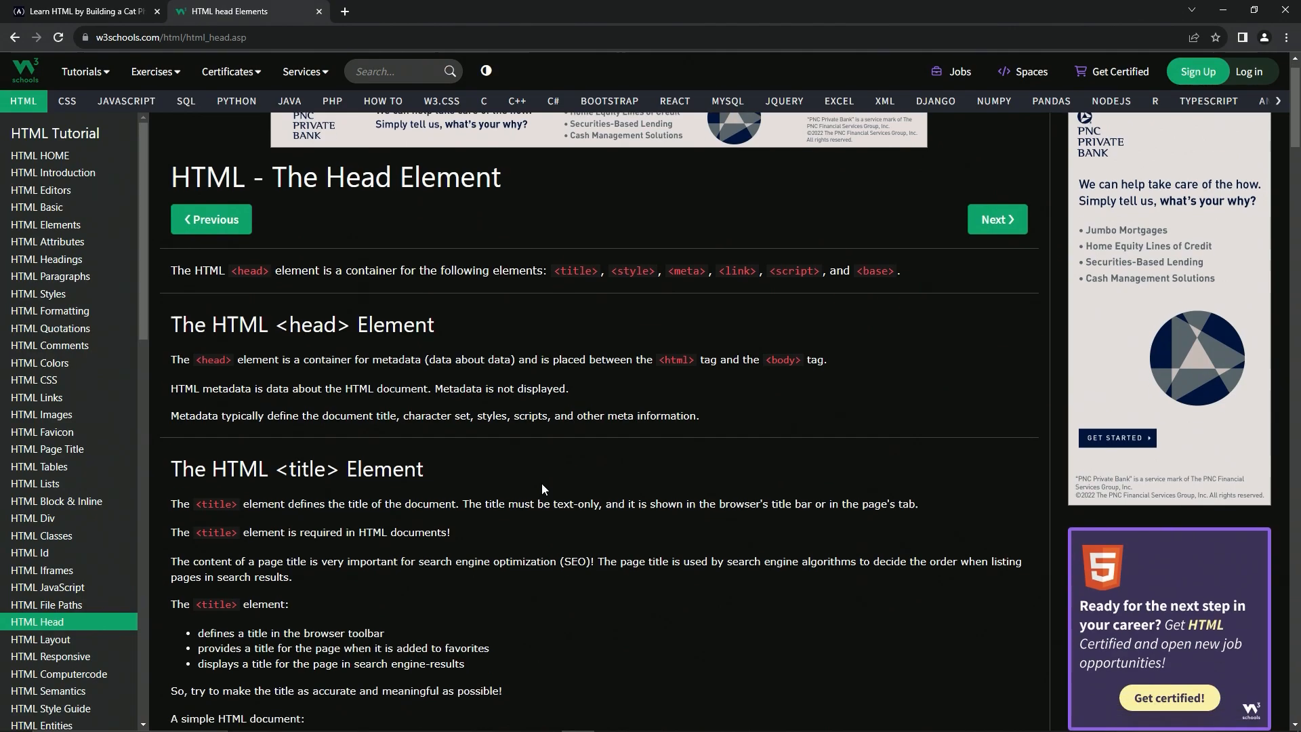
{"action": "scroll", "scroll_direction": "down", "scroll_amount": 3}
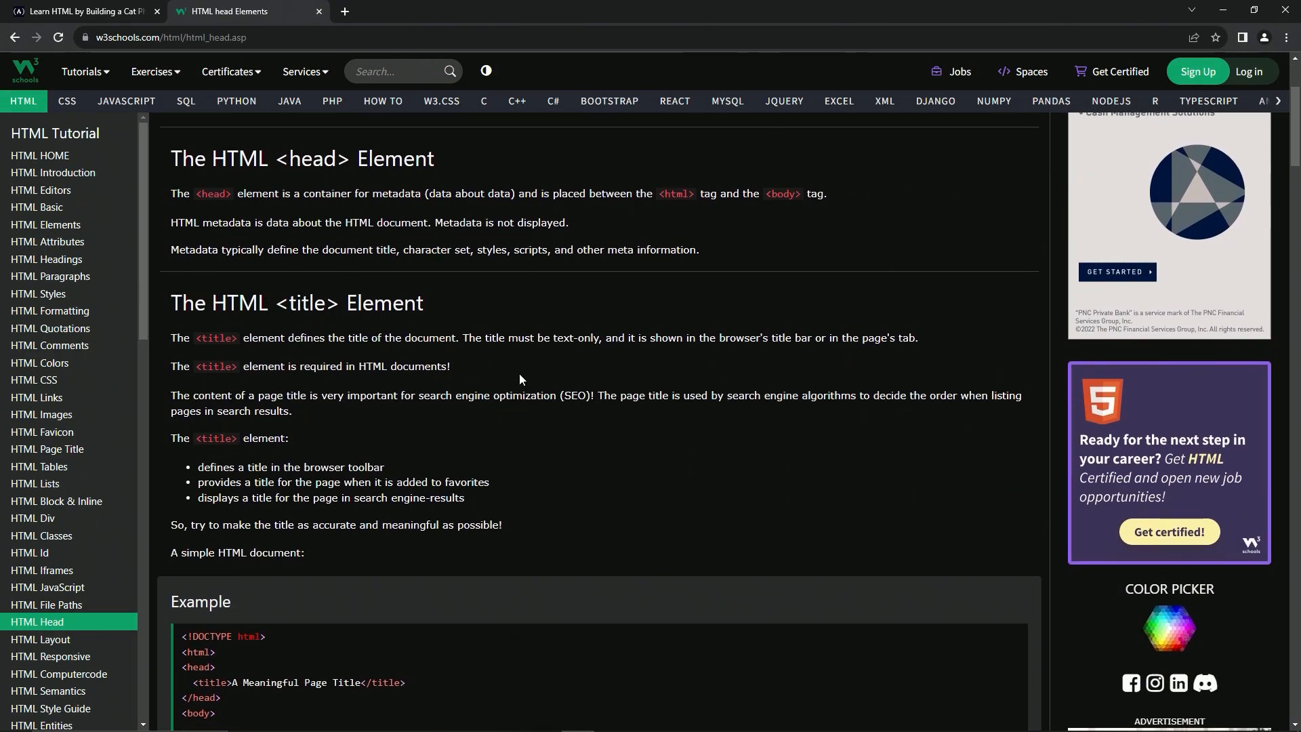
{"action": "scroll", "scroll_direction": "up", "scroll_amount": 3}
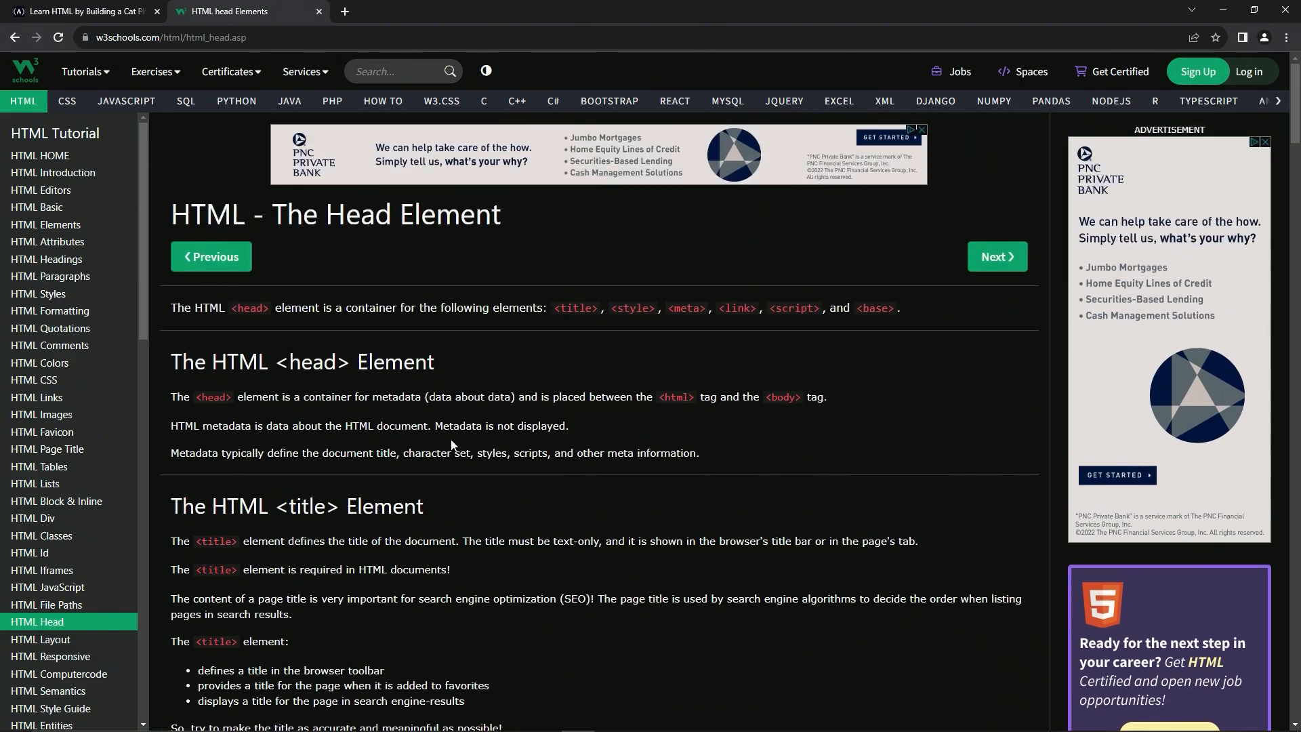
{"action": "left_click", "coordinate": [83, 11]}
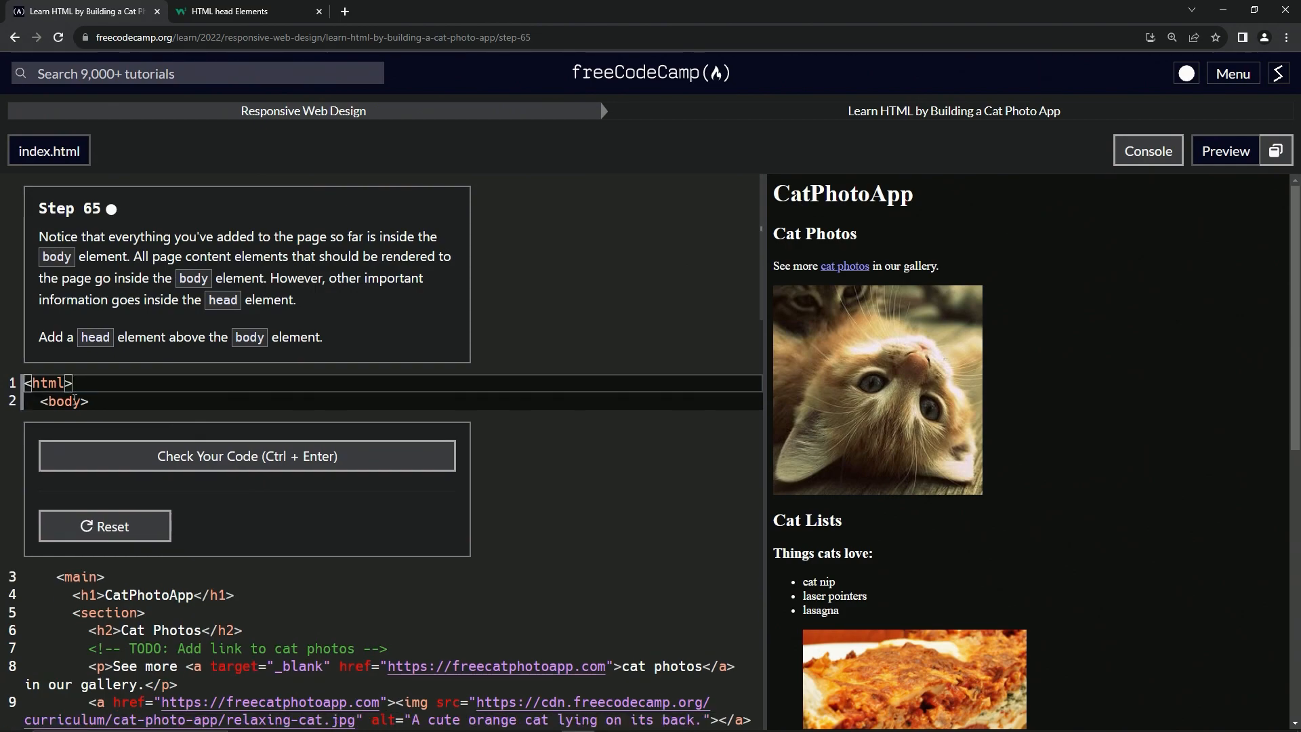
Add an empty <head></head> above <body> and check that the code passes
{"action": "type", "text": "<head></head>"}
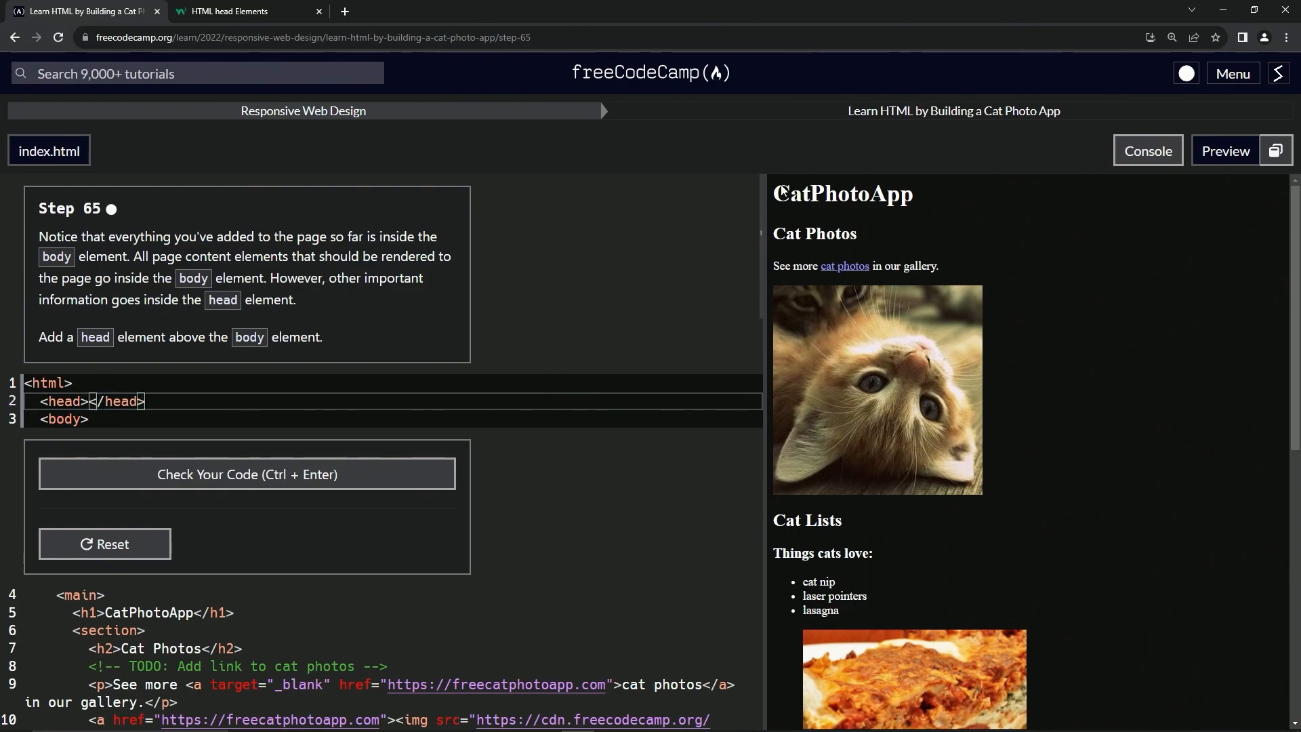
{"action": "mouse_move", "coordinate": [298, 7]}
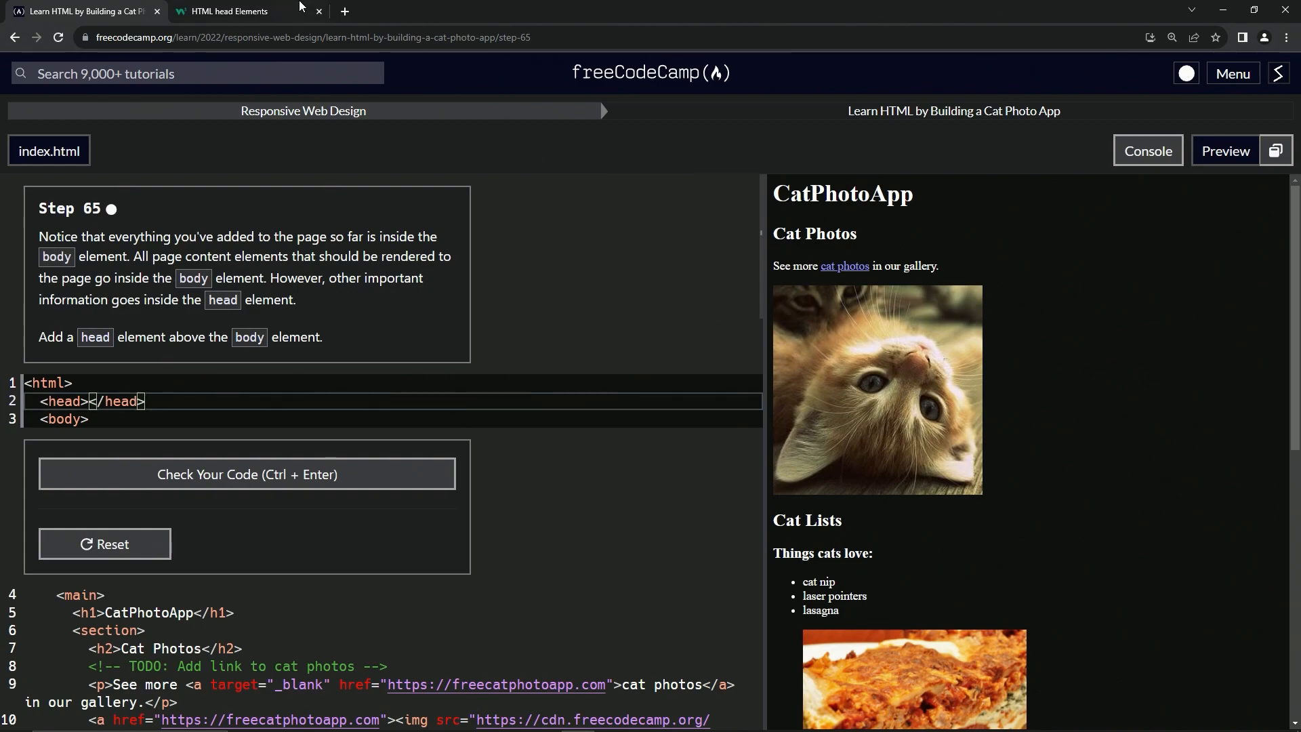
{"action": "mouse_move", "coordinate": [283, 332]}
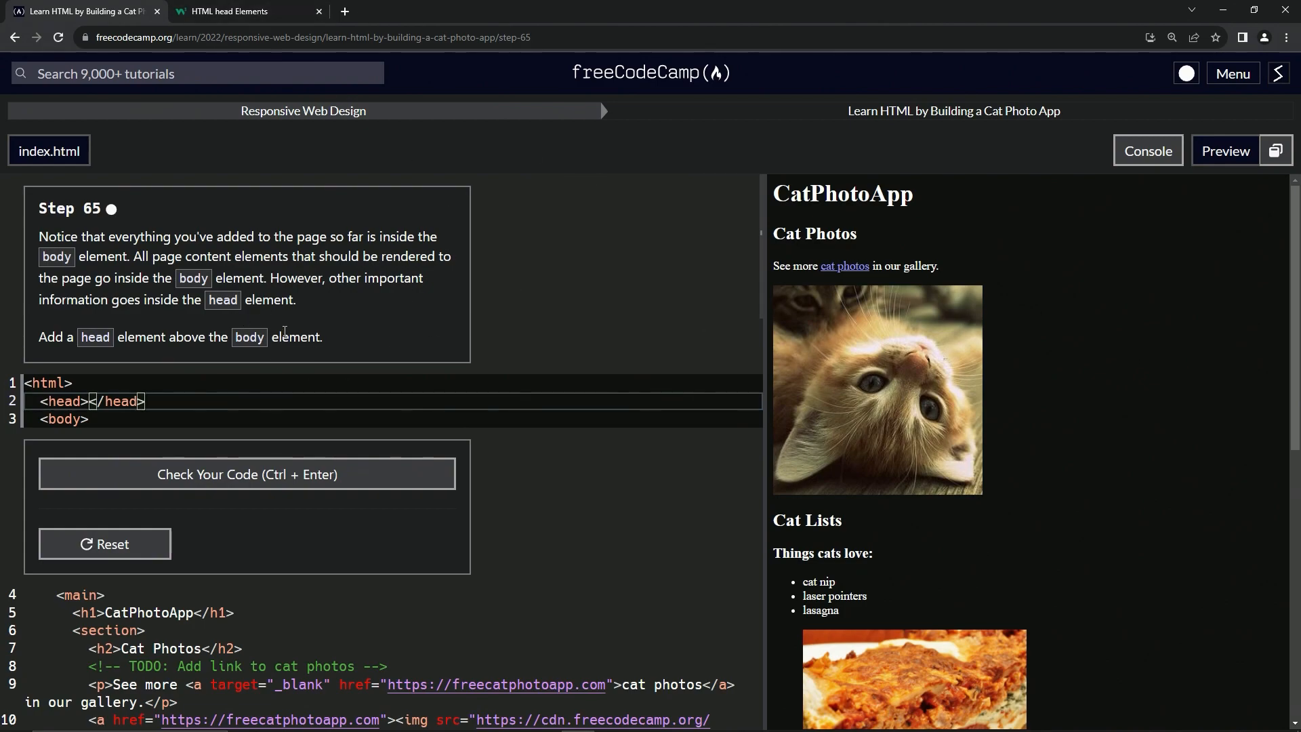
{"action": "mouse_move", "coordinate": [760, 231]}
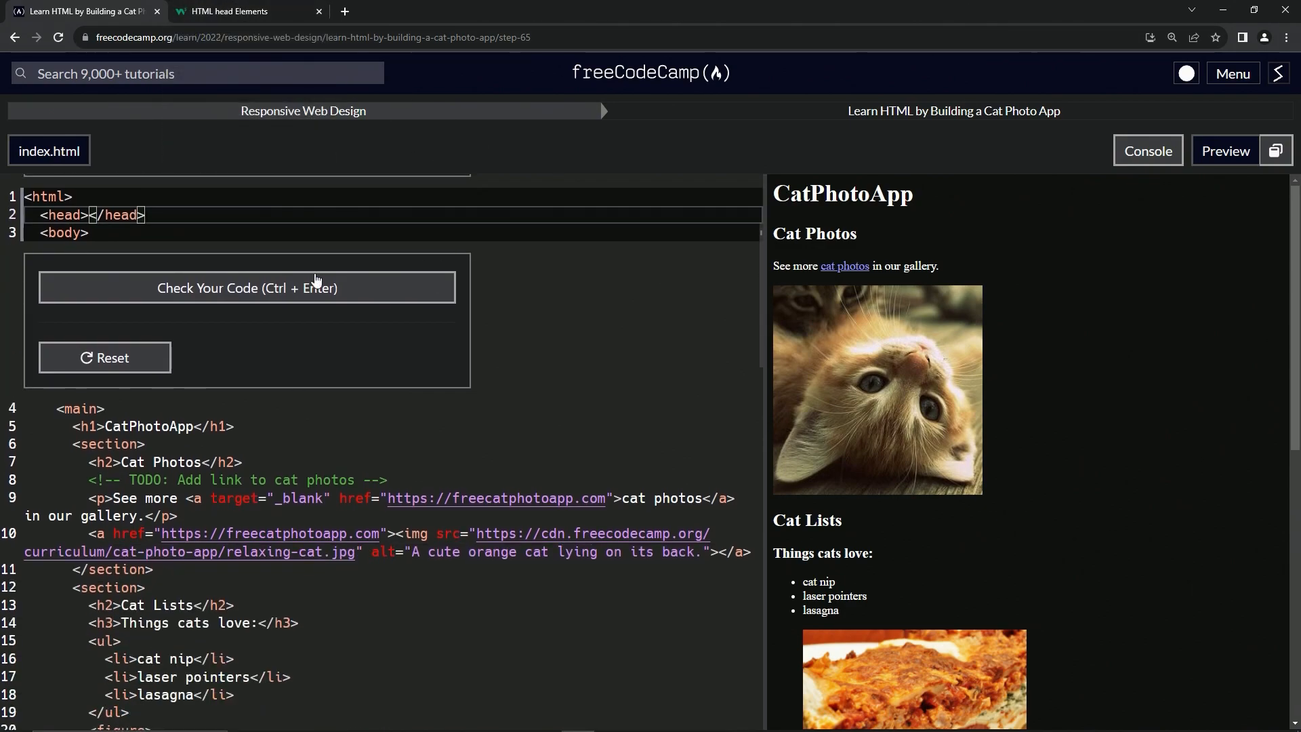
{"action": "left_click", "coordinate": [246, 287]}
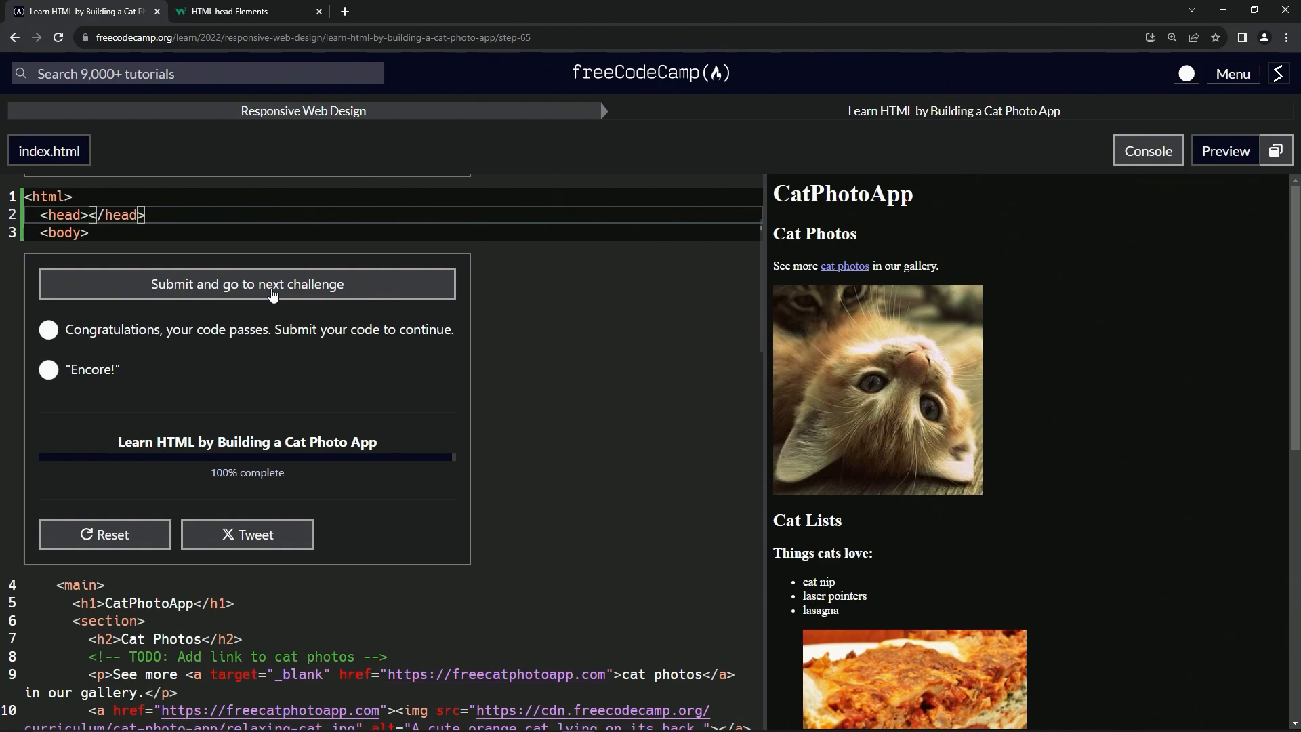
Submit Step 65 and advance to Step 66 asking for a title element
{"action": "left_click", "coordinate": [247, 283]}
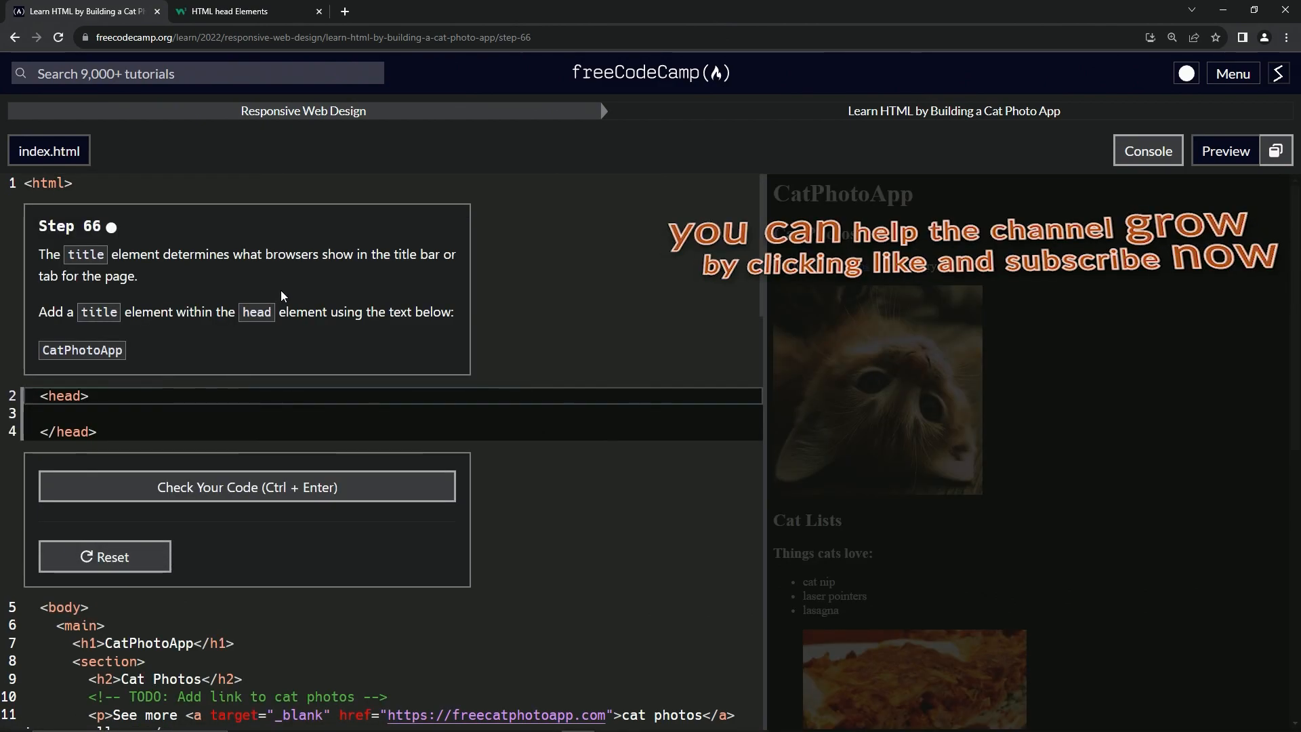
{"action": "mouse_move", "coordinate": [145, 242]}
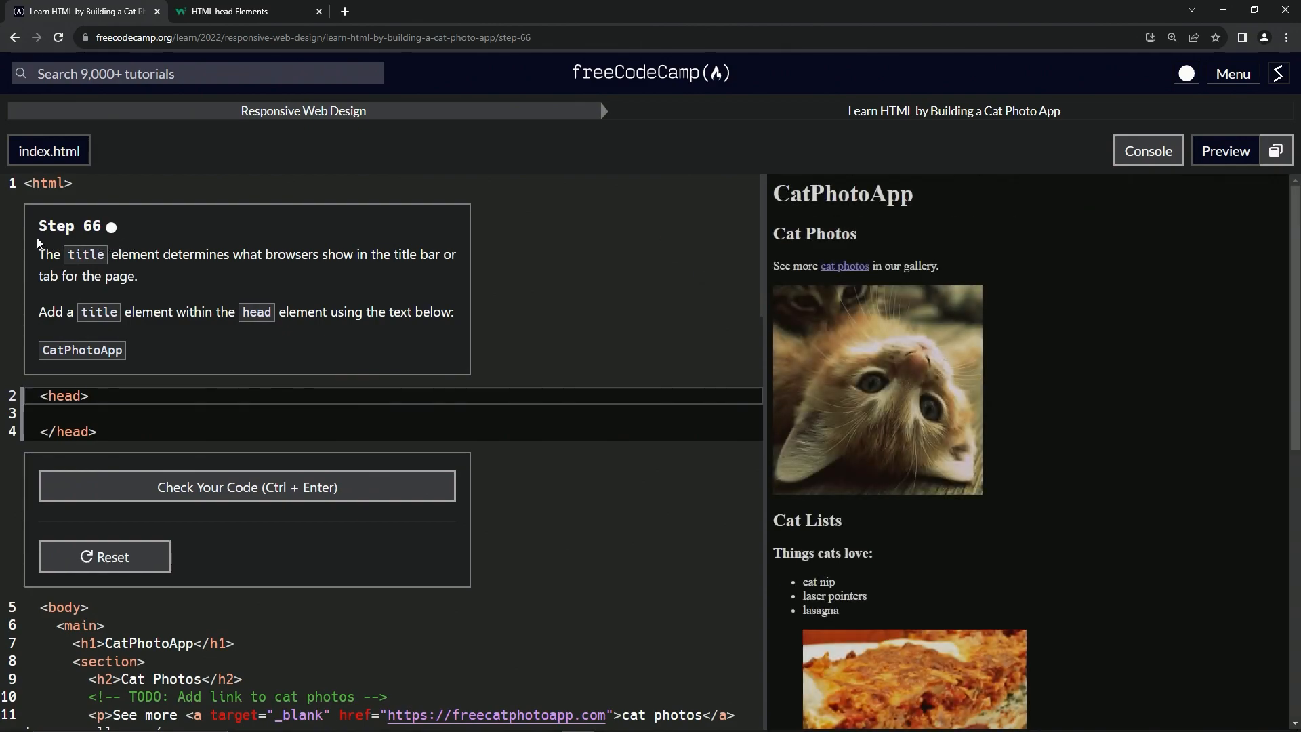
{"action": "mouse_move", "coordinate": [419, 223]}
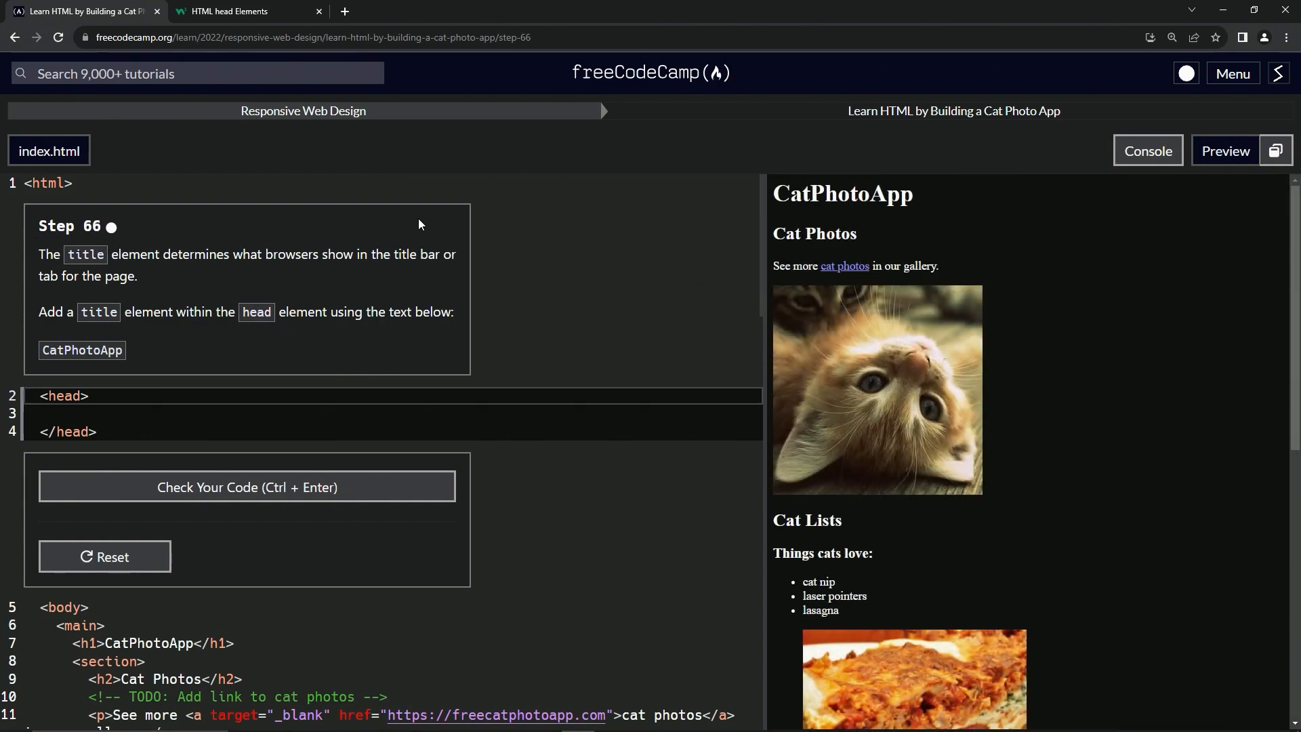